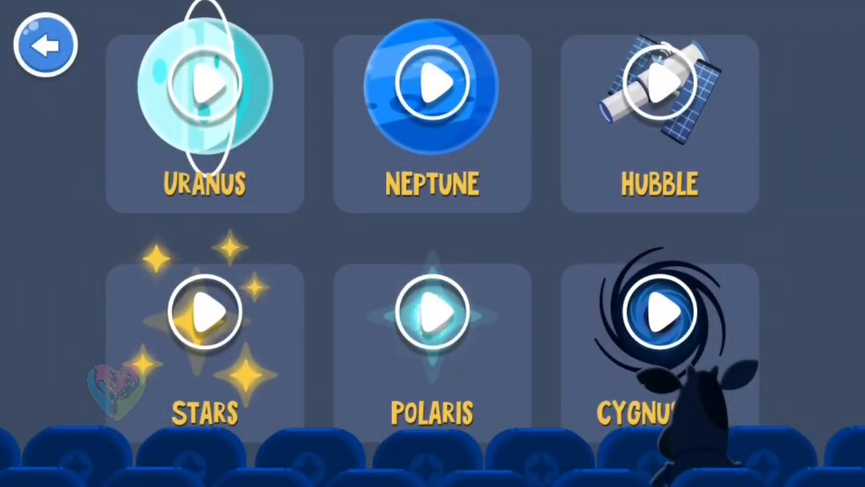
scroll("down", 3)
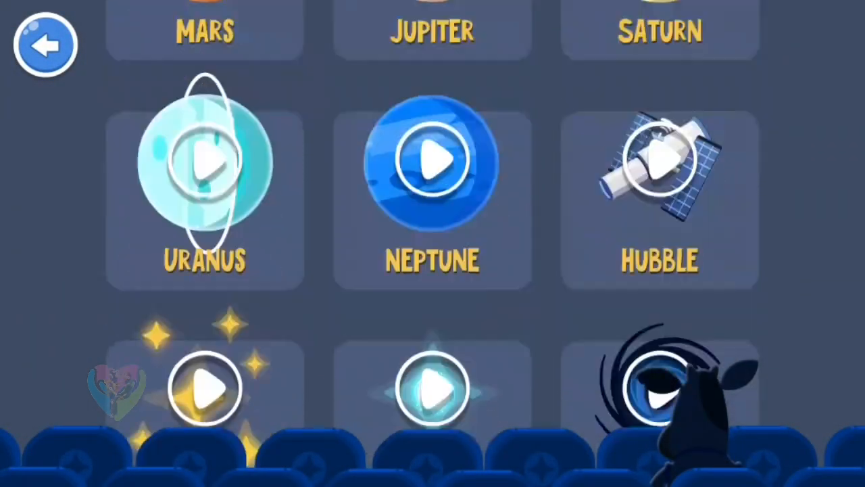